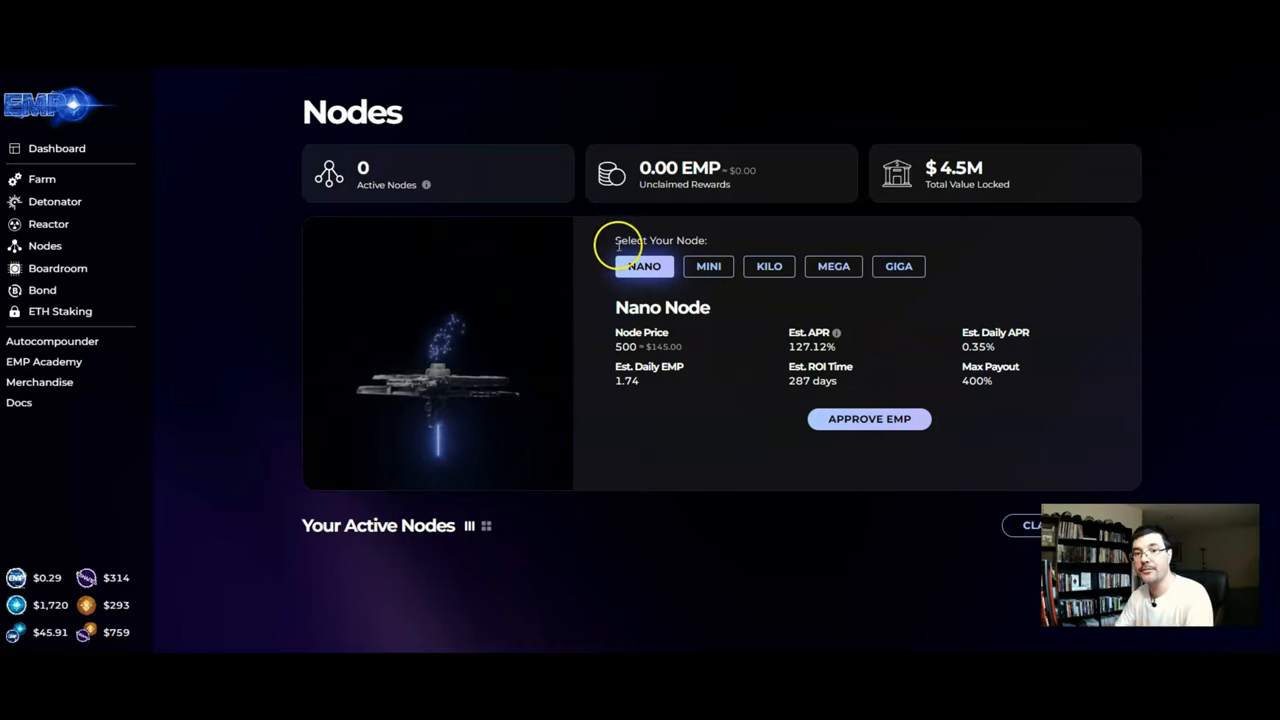
mouse_move(685, 287)
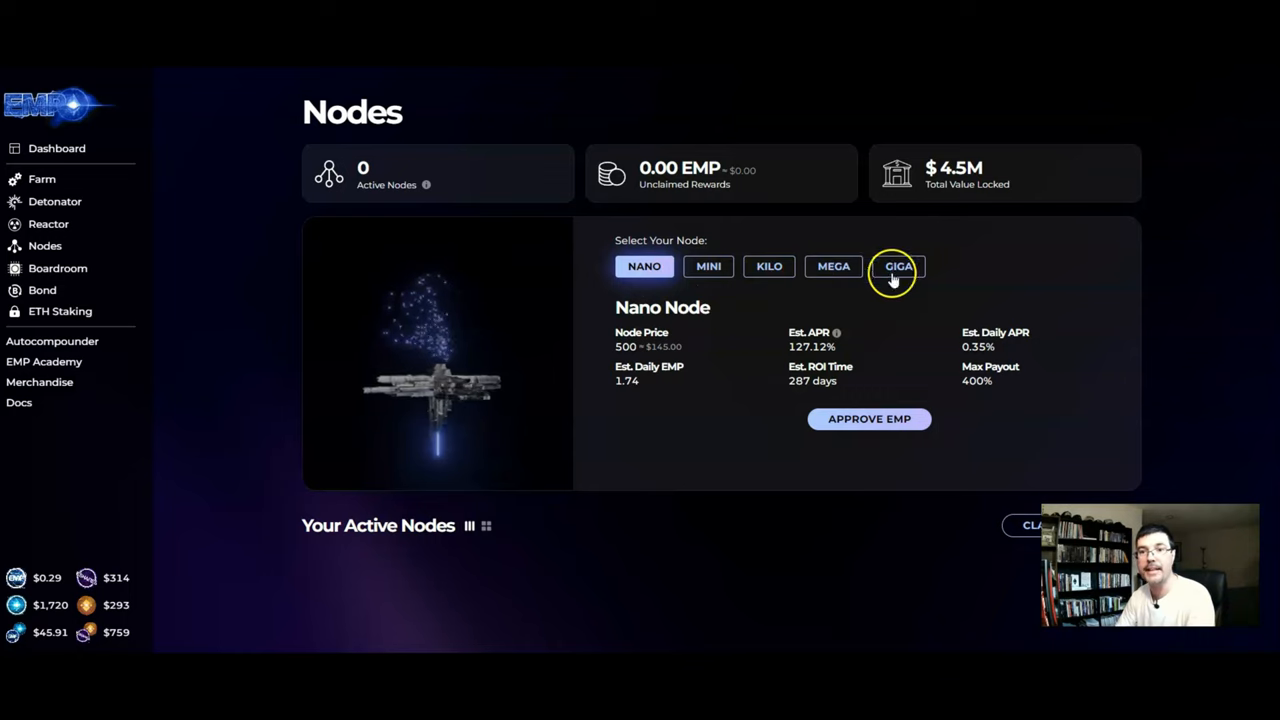
mouse_move(938, 300)
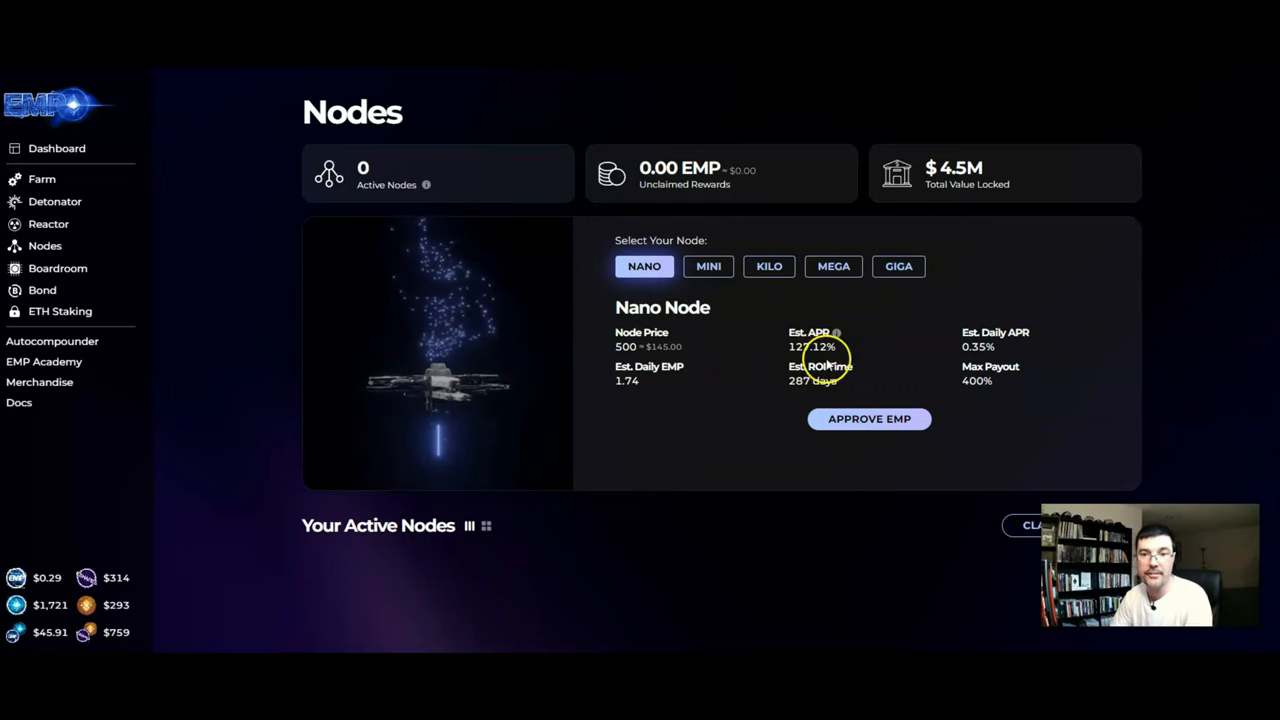
mouse_move(985, 365)
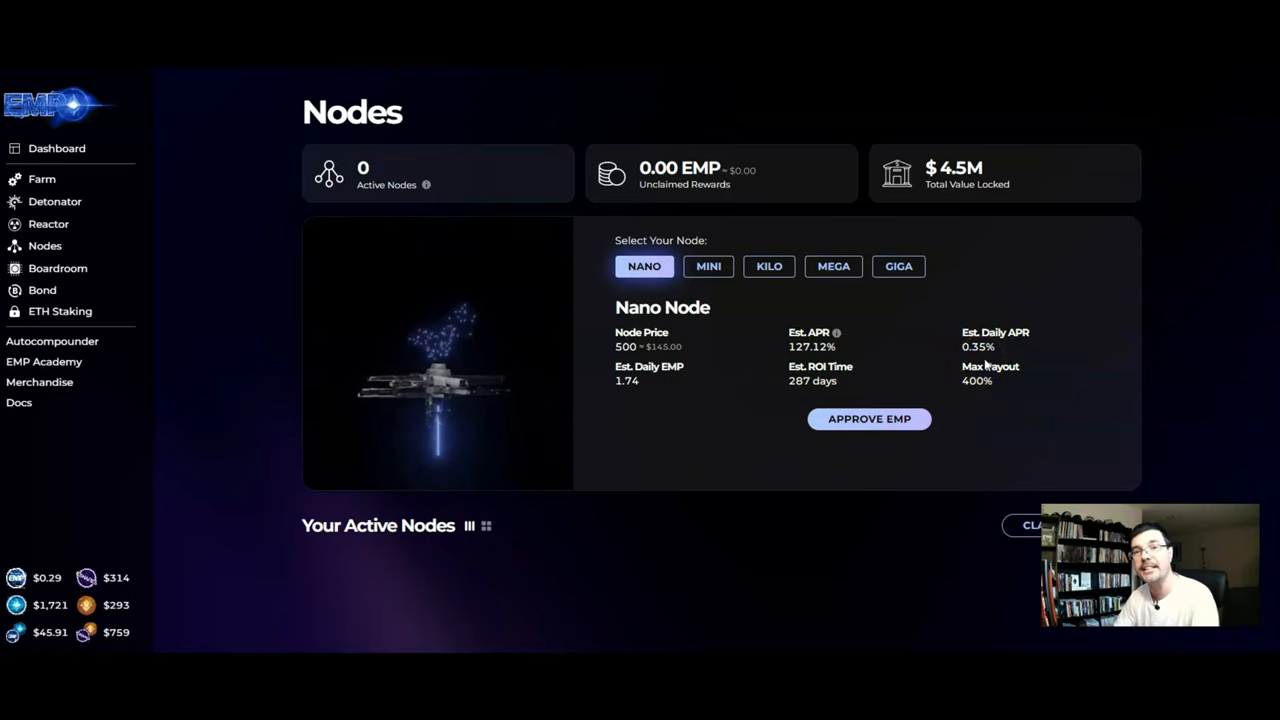
mouse_move(948, 365)
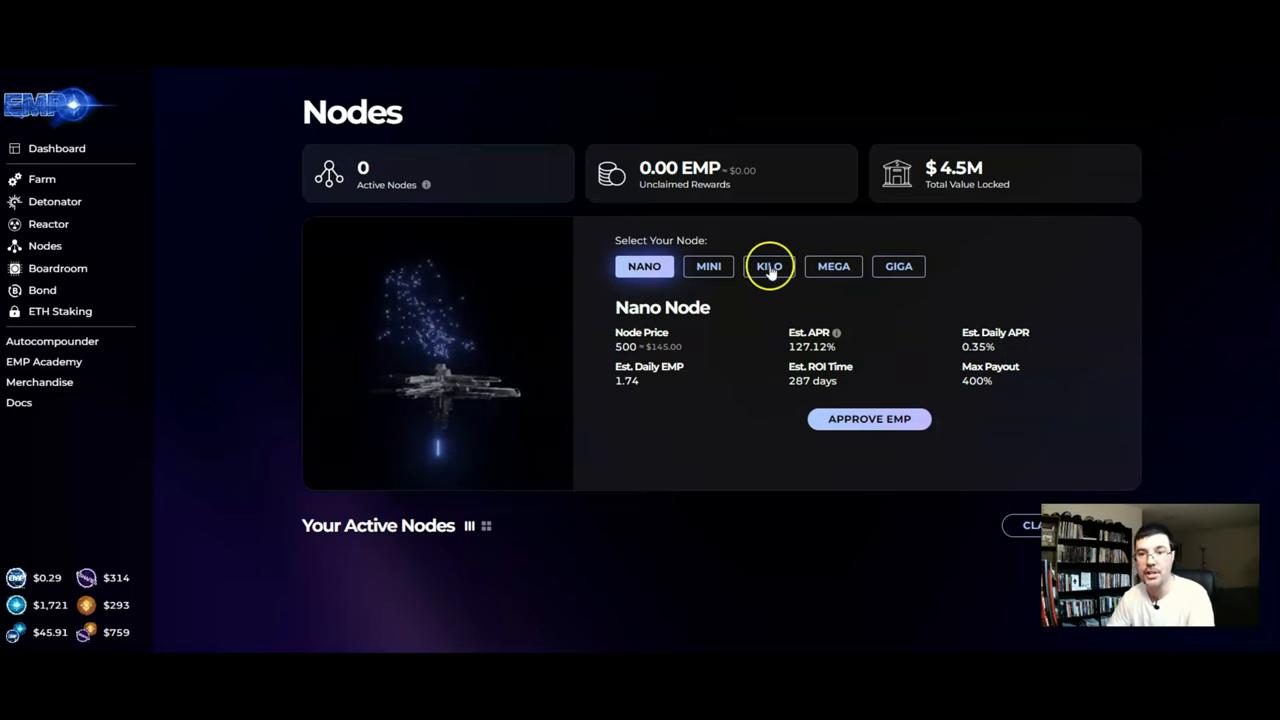
Step: View the Mega tier's 4000 EMP price, 169.20% APR and 216-day ROI, then return to Nano
click(833, 266)
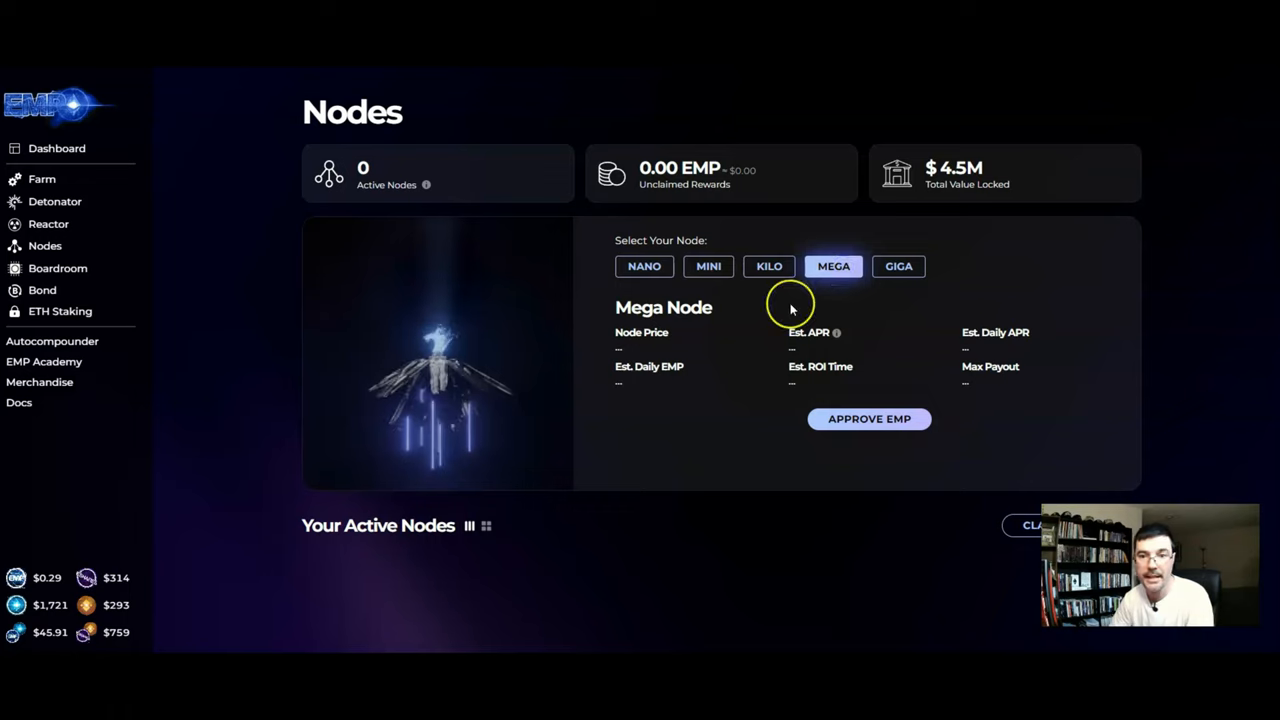
click(834, 266)
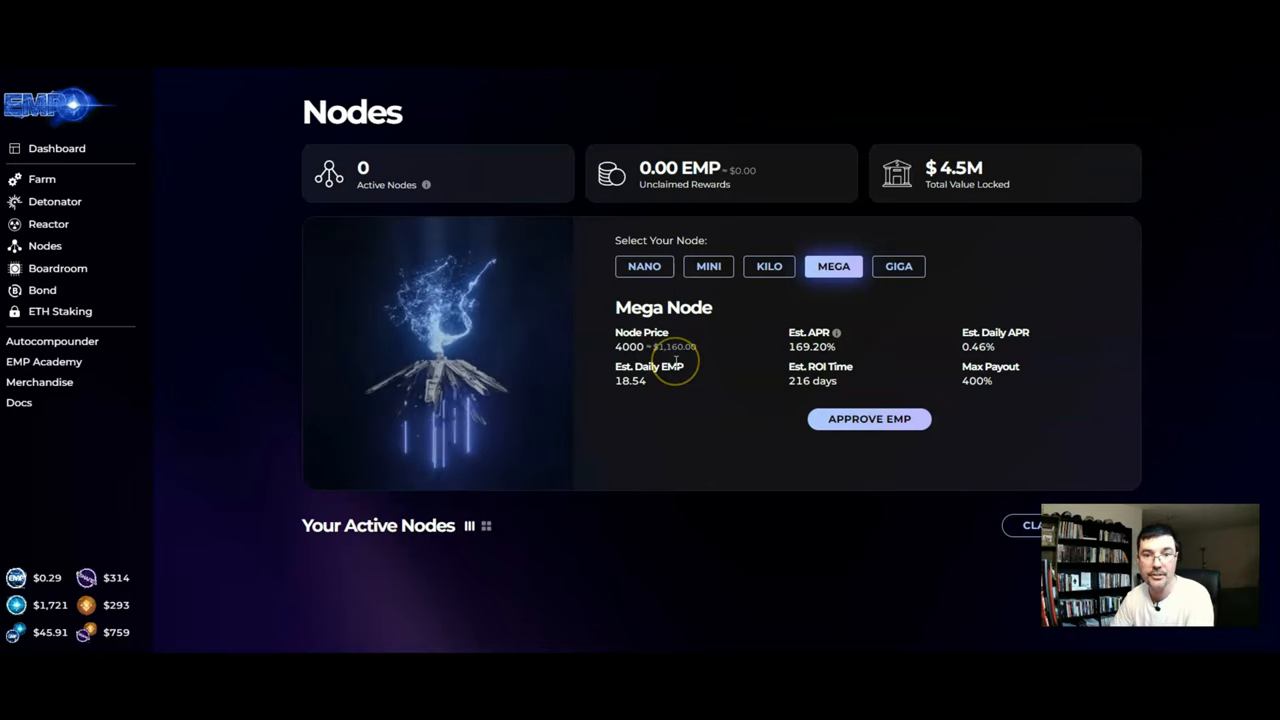
mouse_move(800, 360)
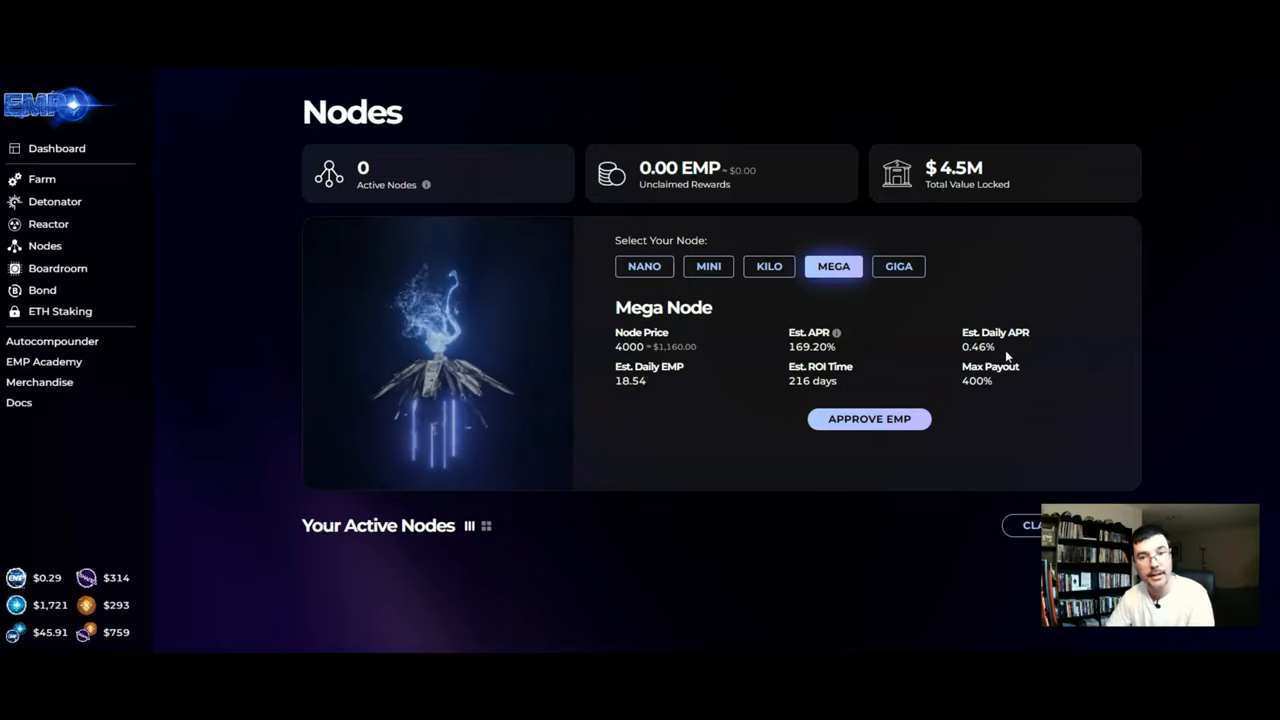
click(644, 266)
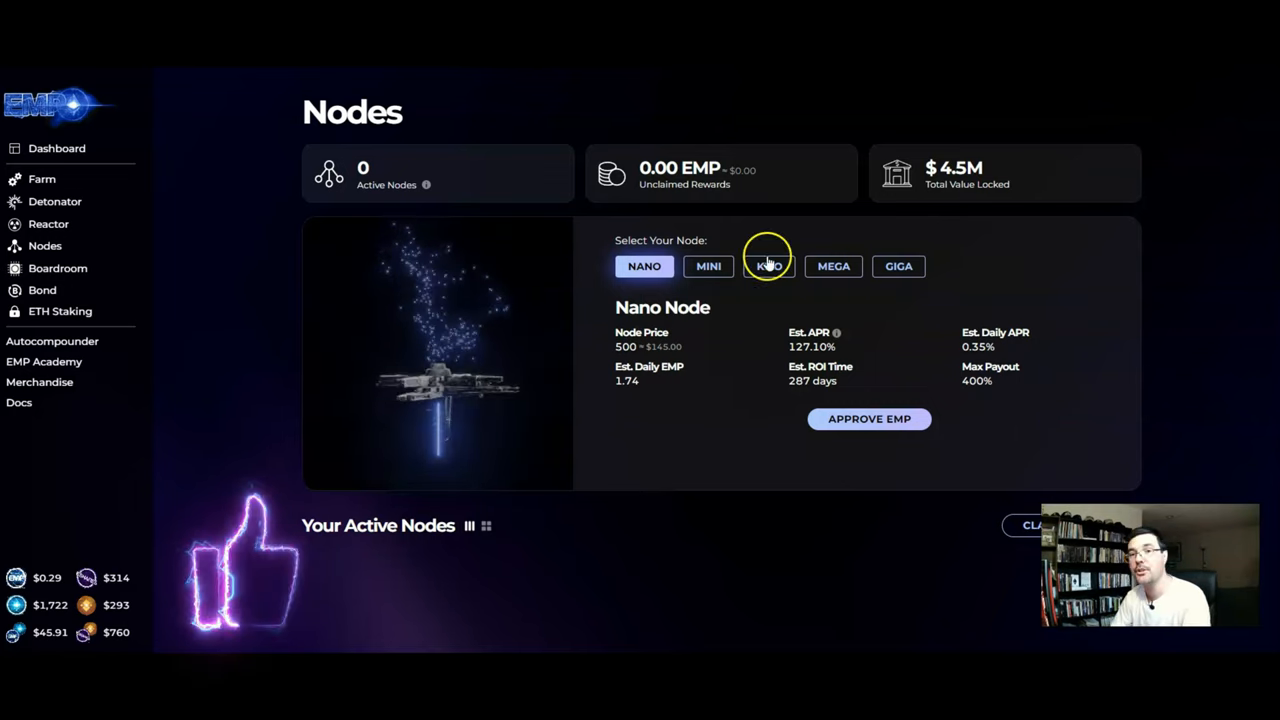
mouse_move(735, 298)
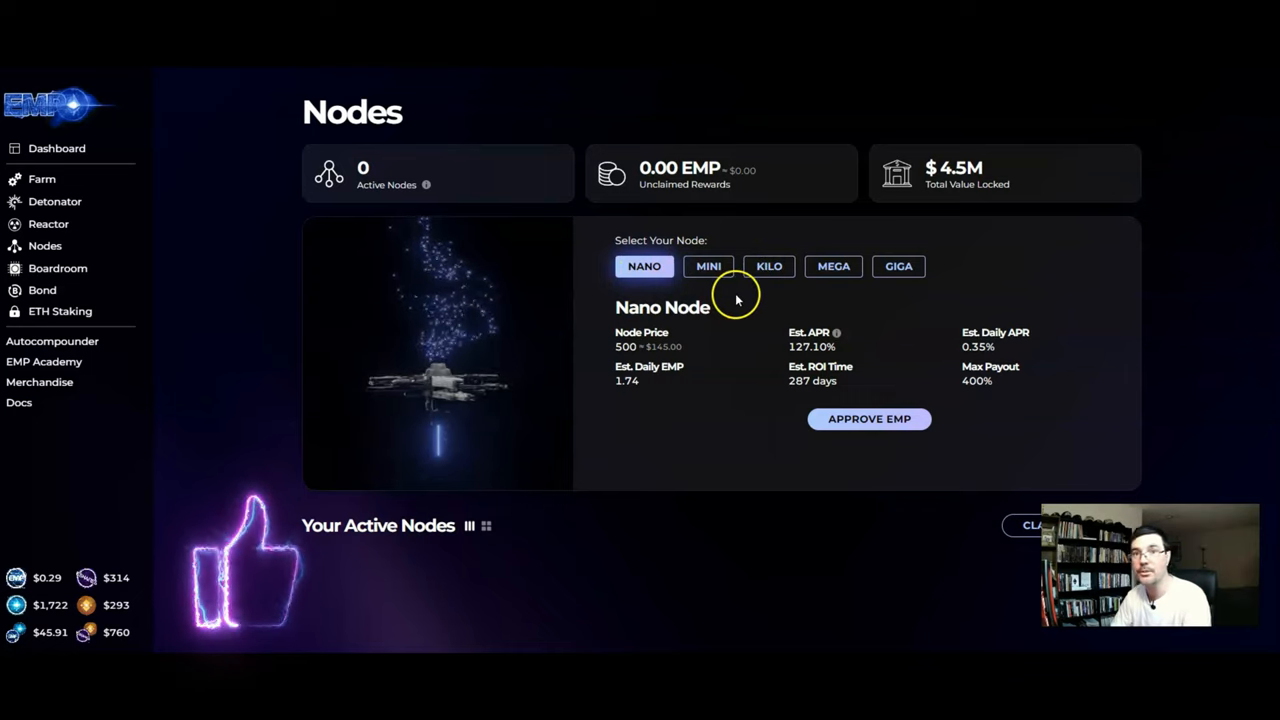
mouse_move(655, 290)
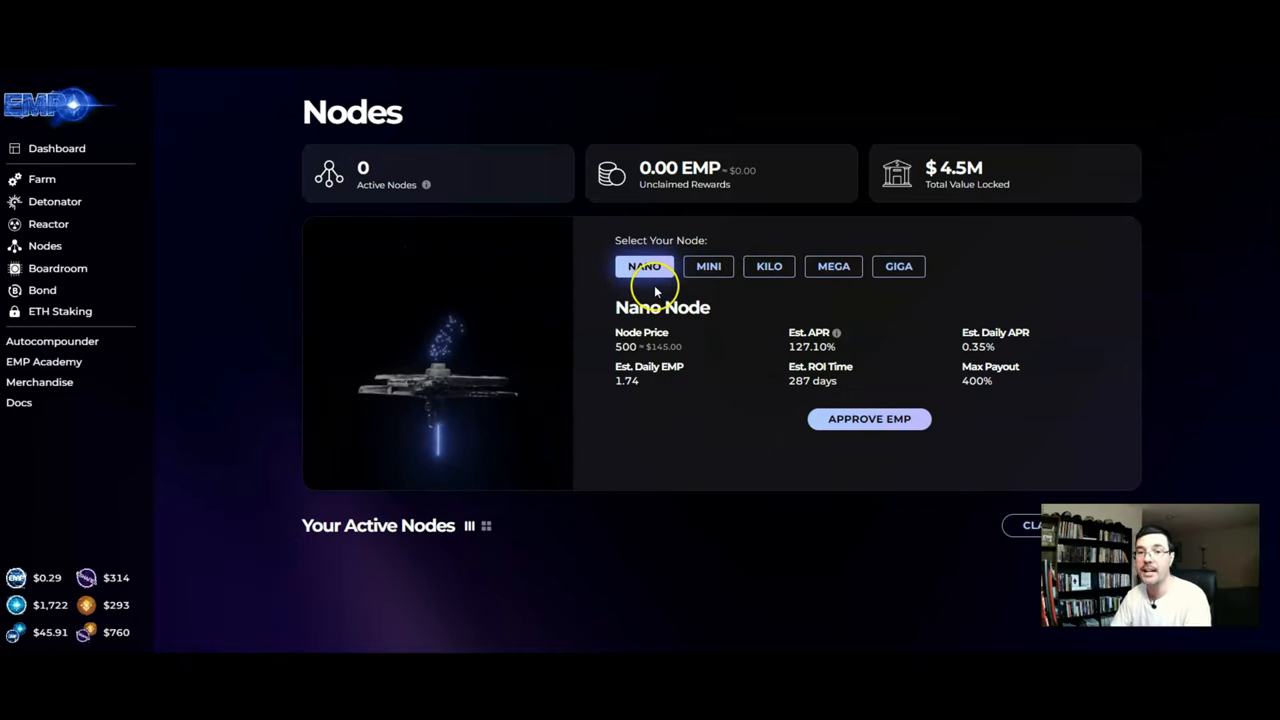
mouse_move(628, 346)
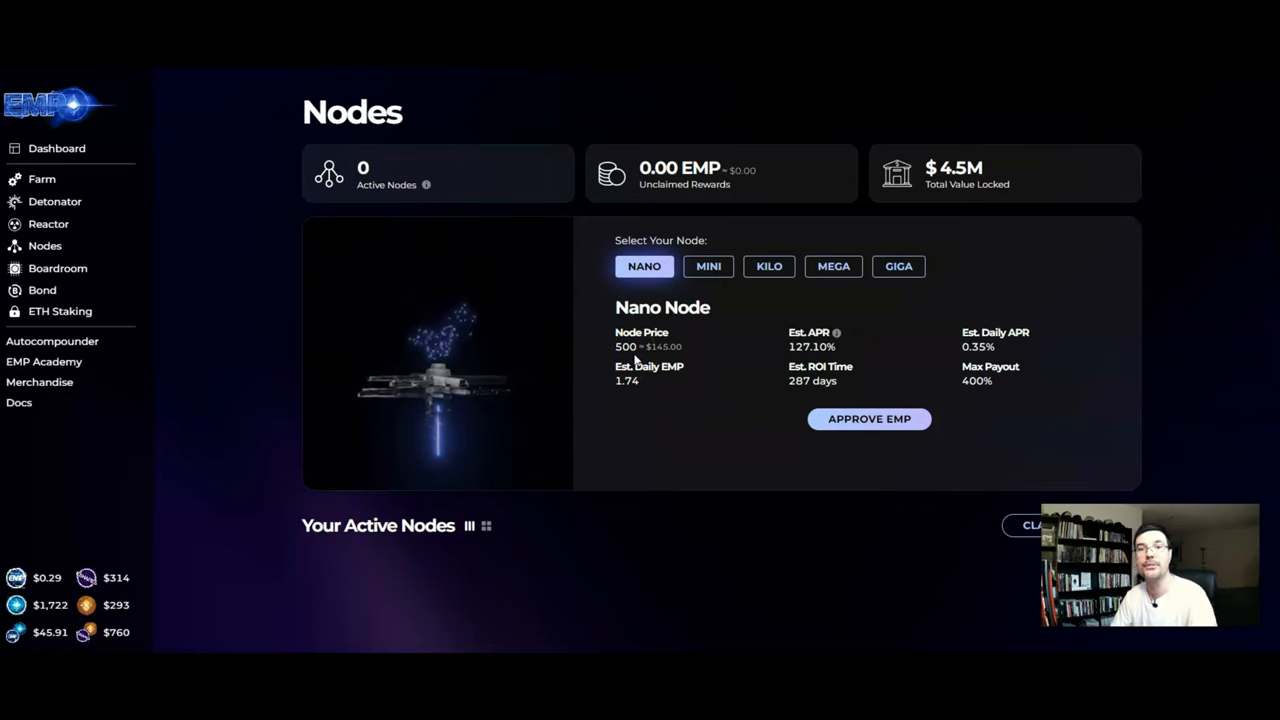
mouse_move(778, 415)
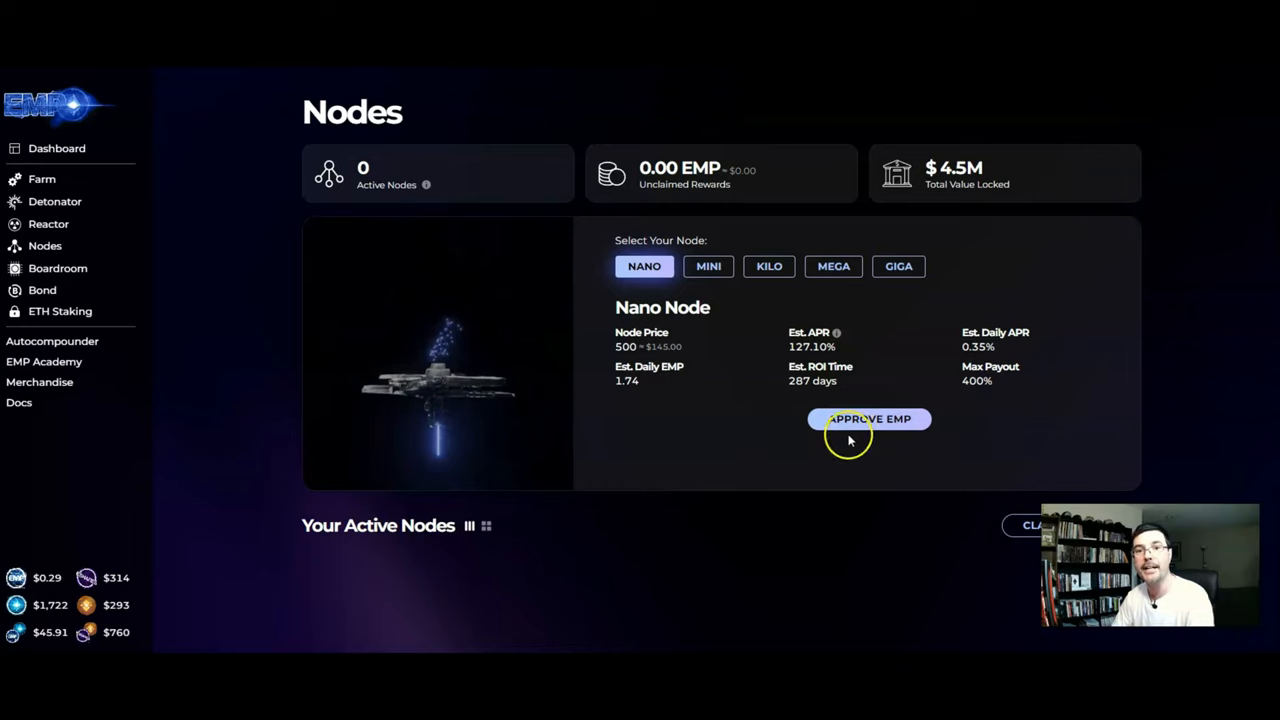
mouse_move(702, 398)
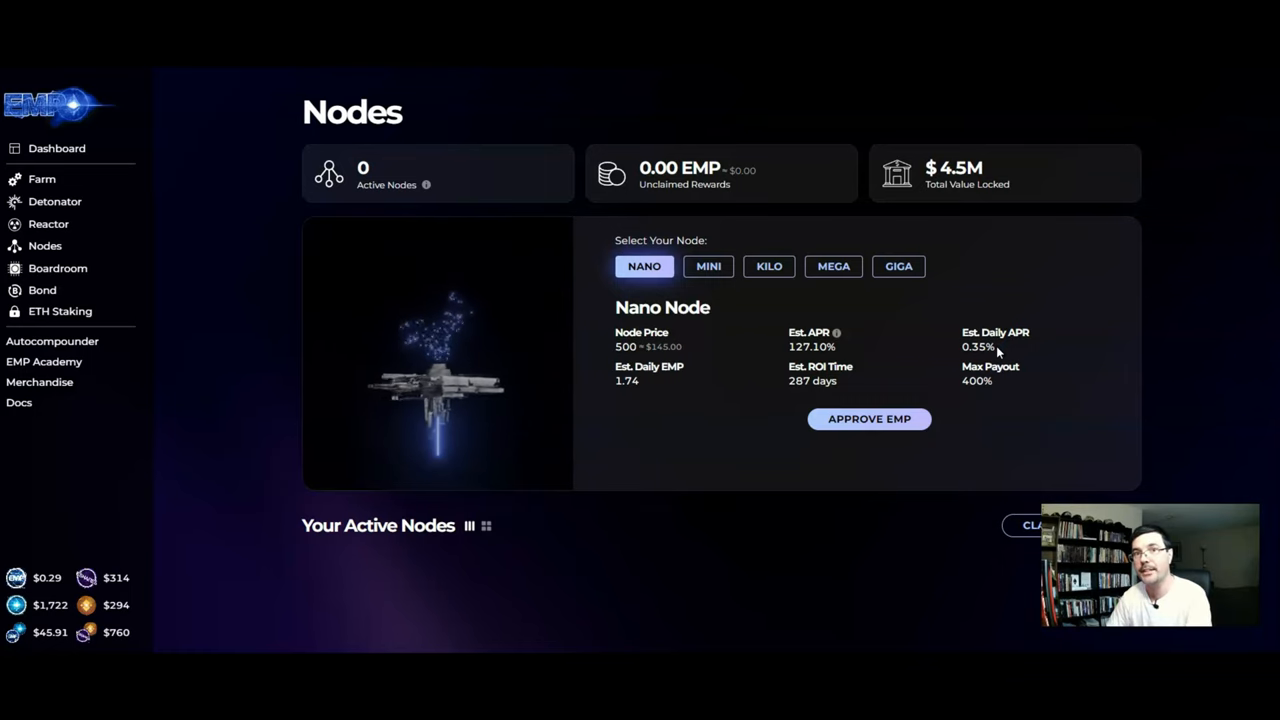
mouse_move(870, 343)
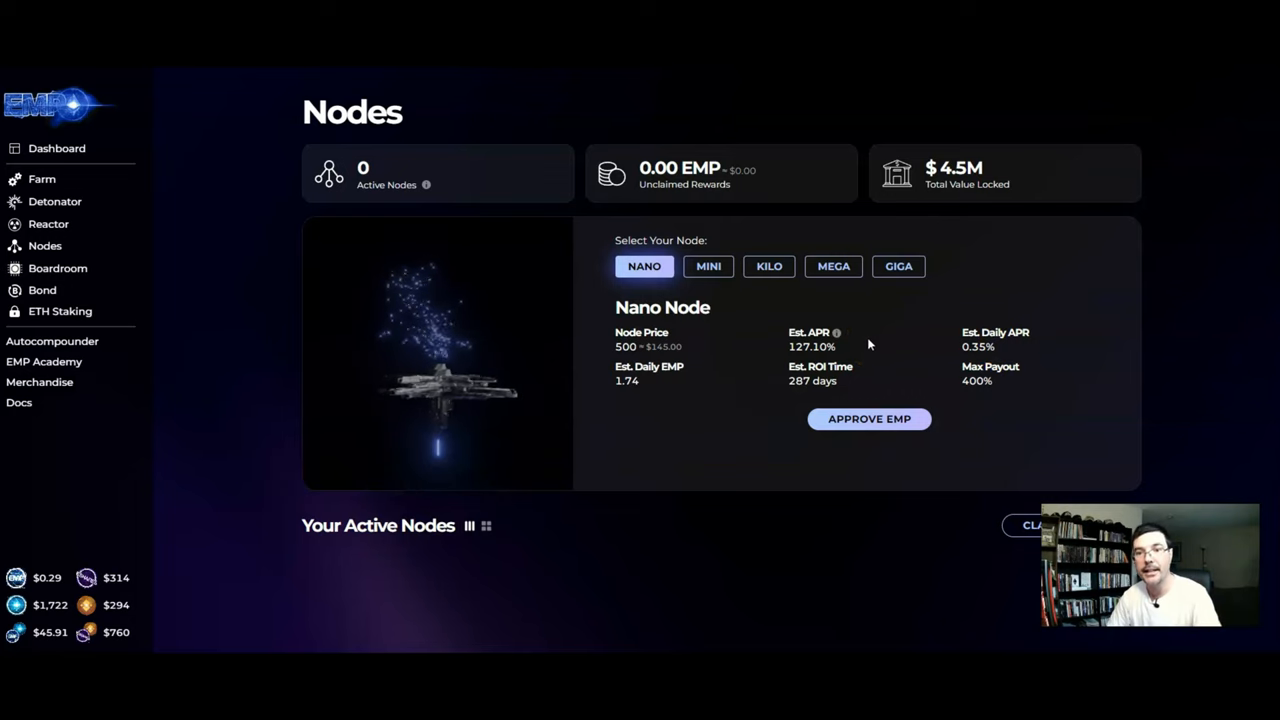
mouse_move(590, 500)
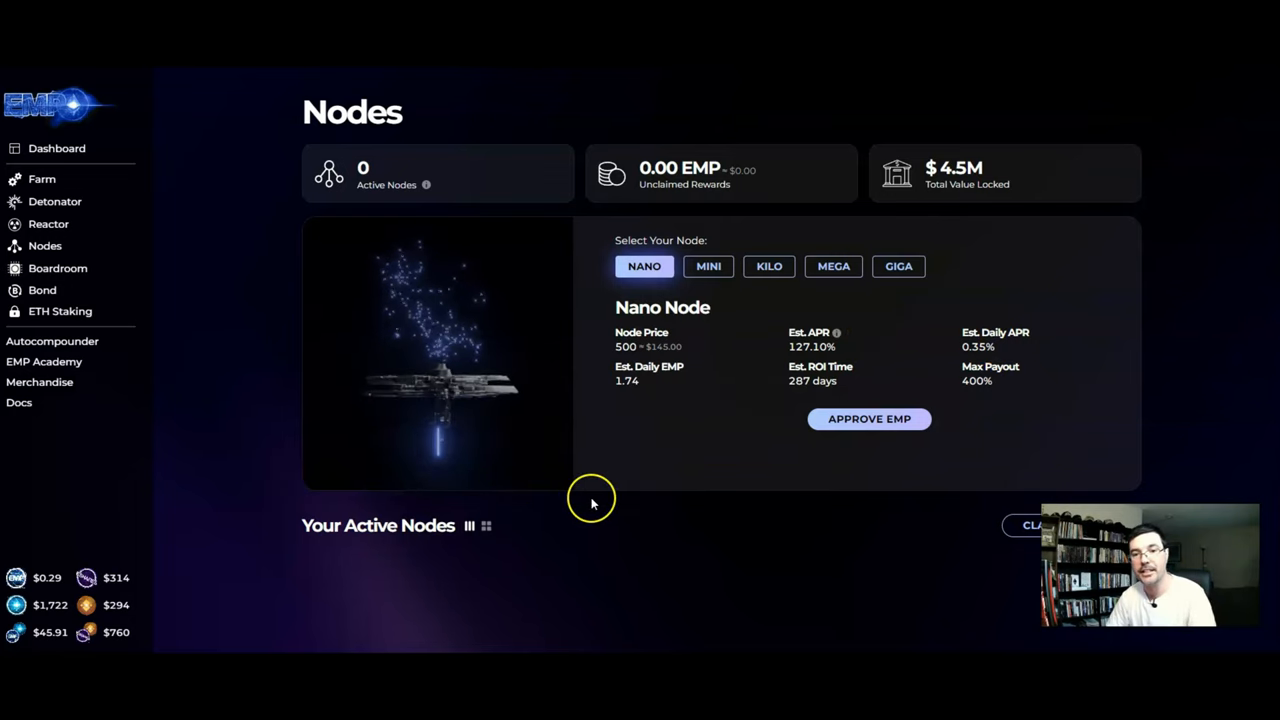
mouse_move(592, 504)
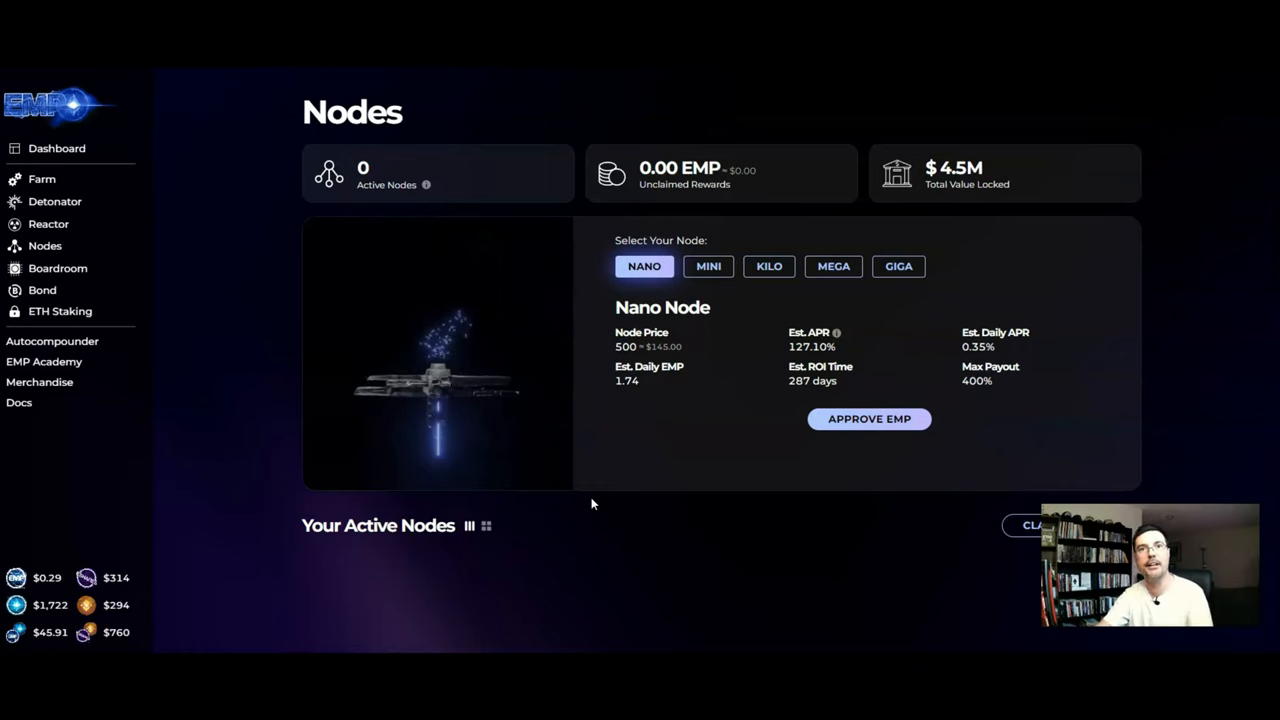
mouse_move(585, 498)
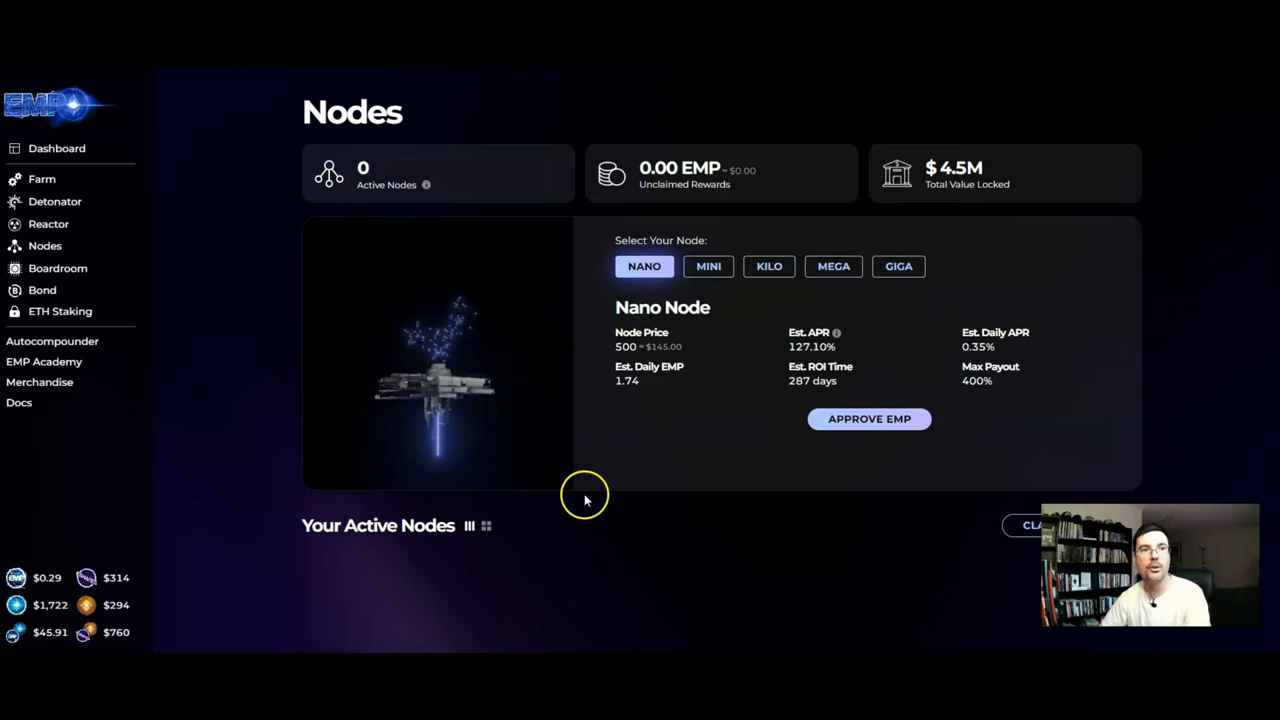
mouse_move(42, 179)
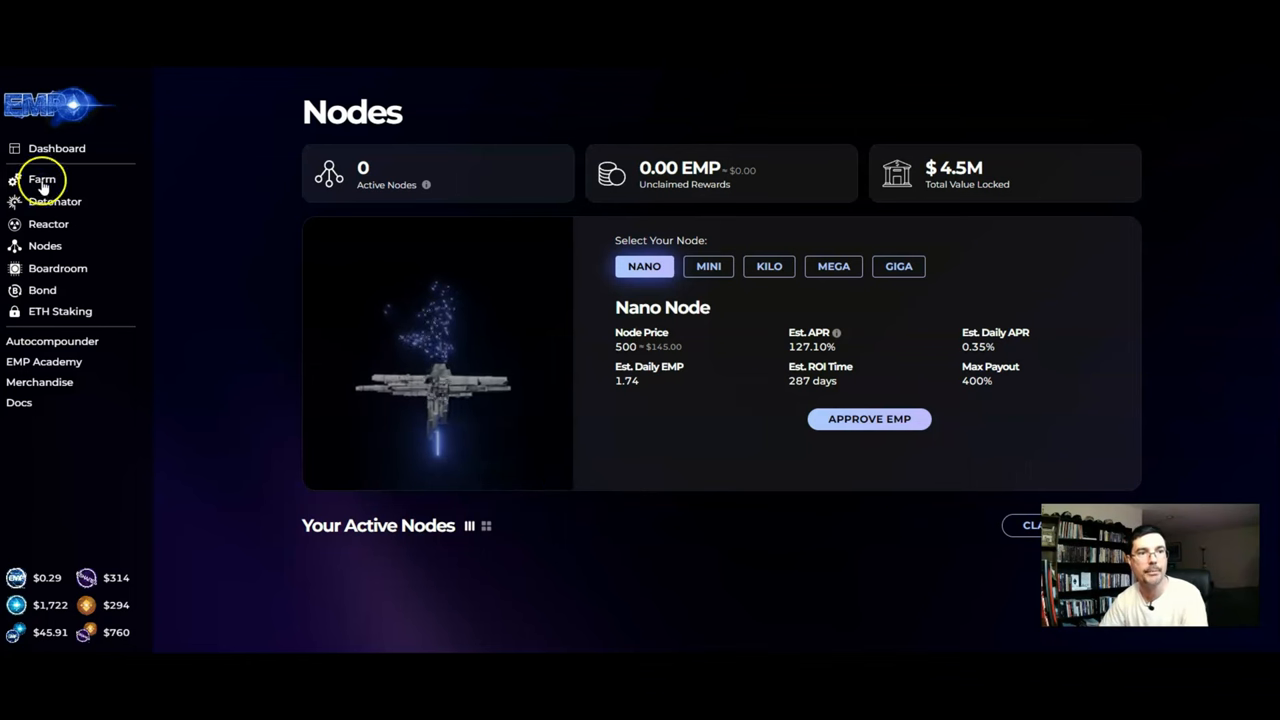
Step: Go to the Farm page and scroll to the EMP/ETH and ESHARE pool cards
click(42, 179)
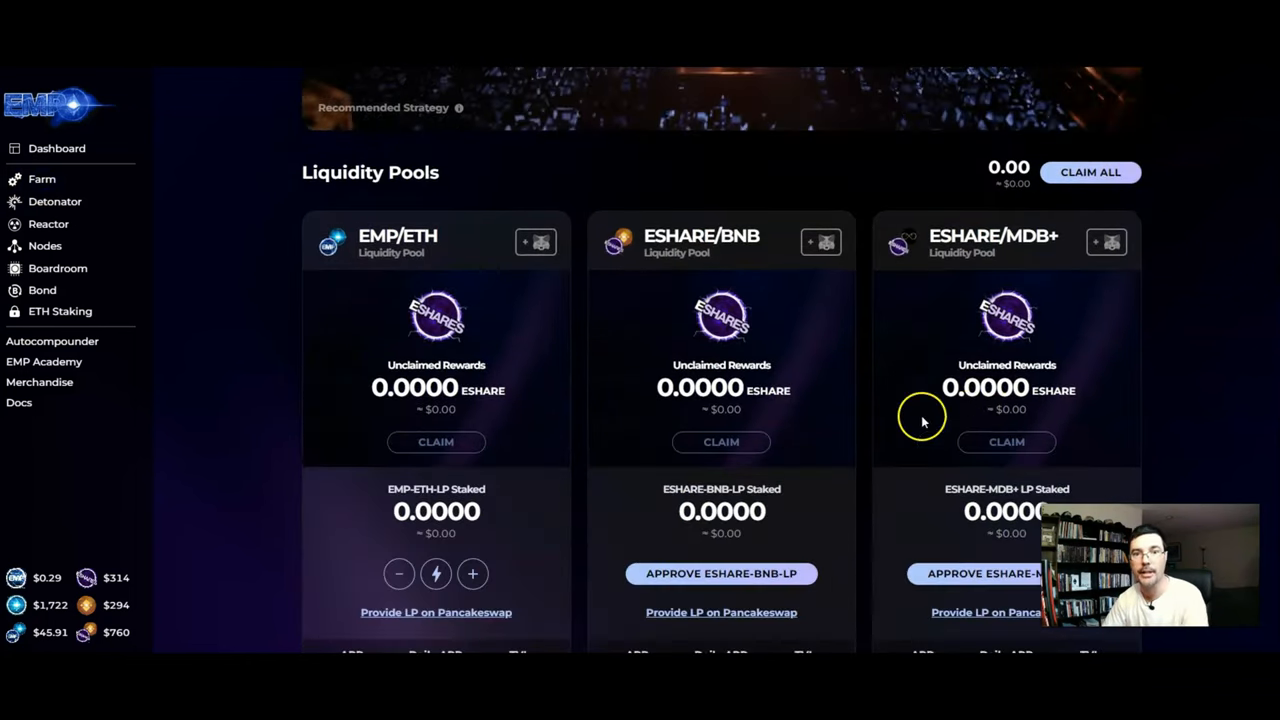
scroll(down, 3)
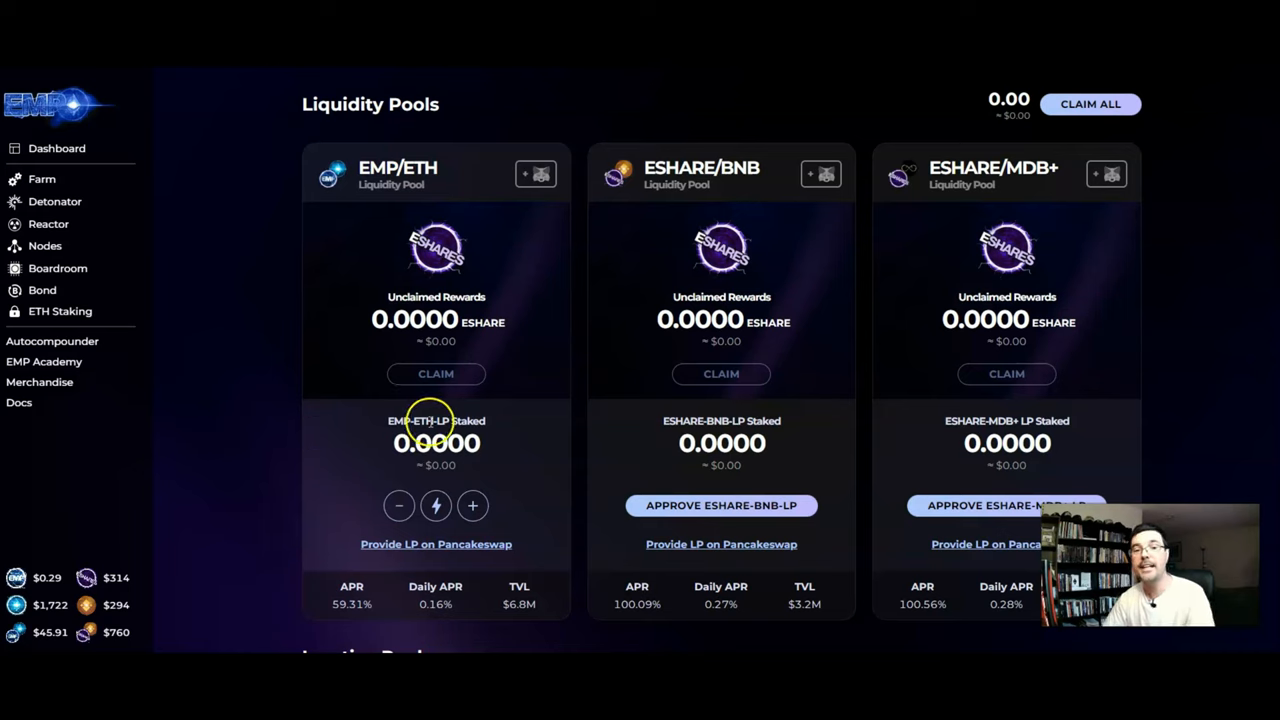
mouse_move(463, 405)
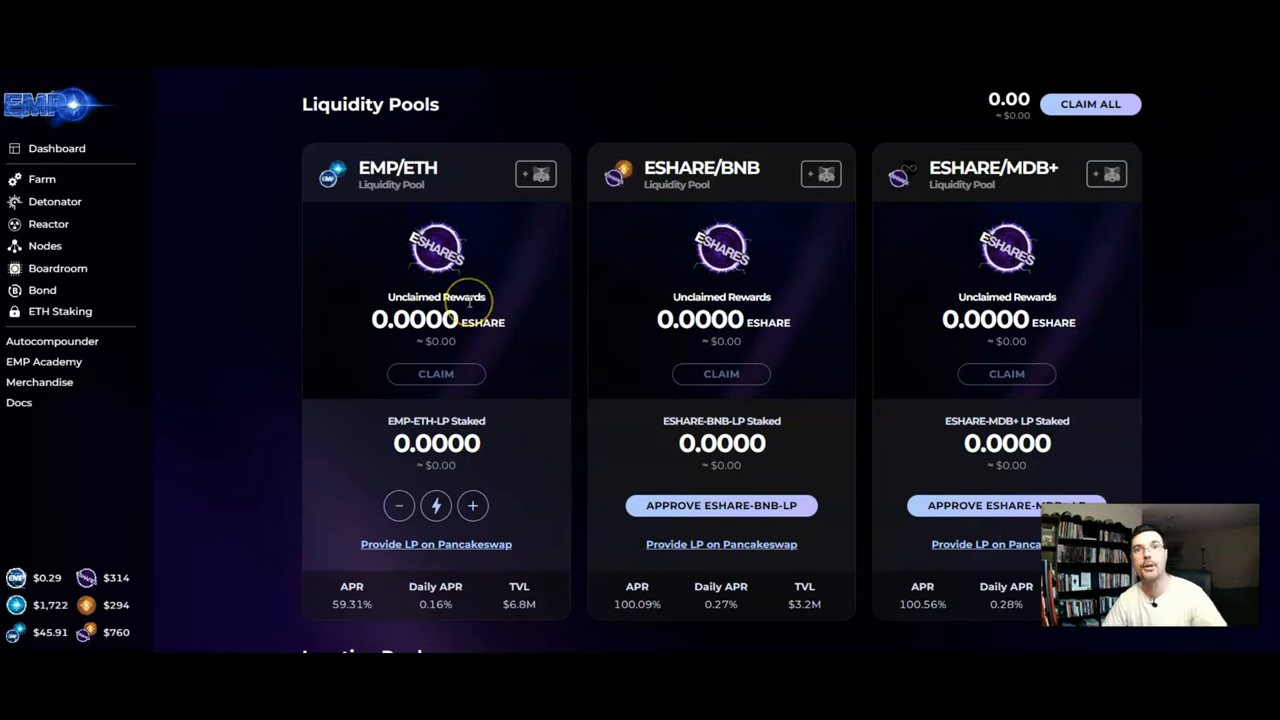
mouse_move(470, 300)
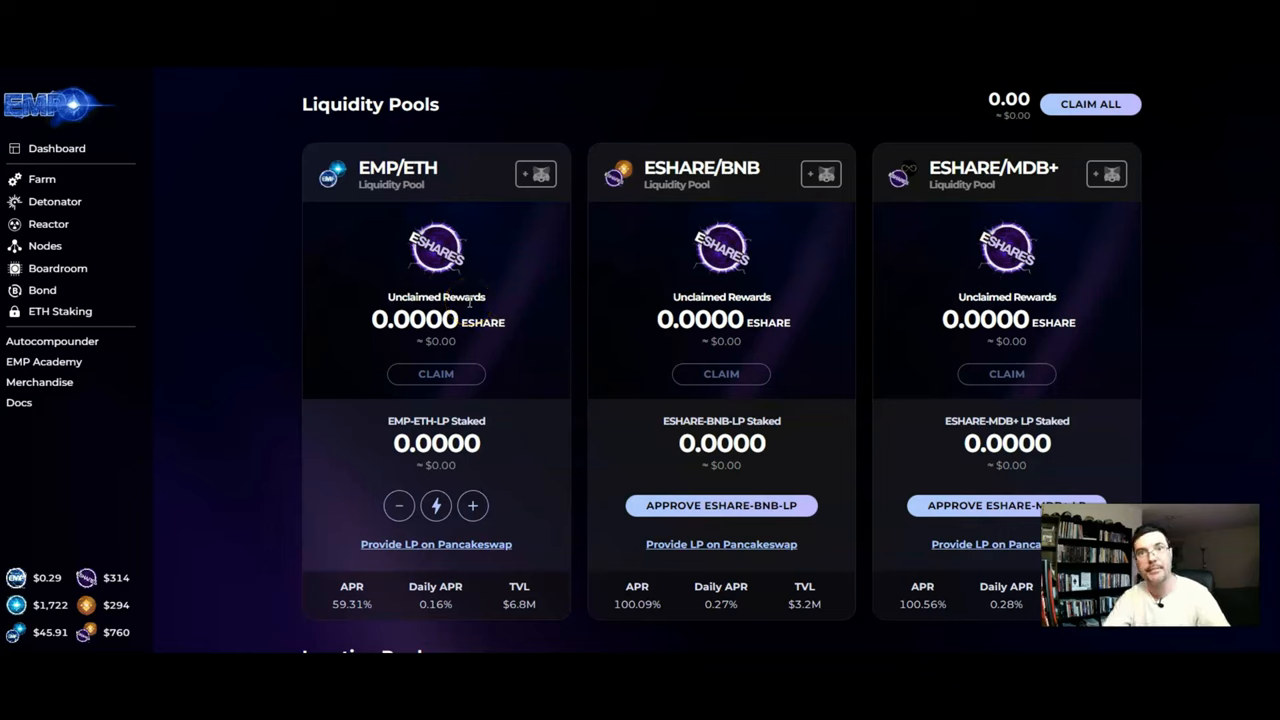
mouse_move(358, 237)
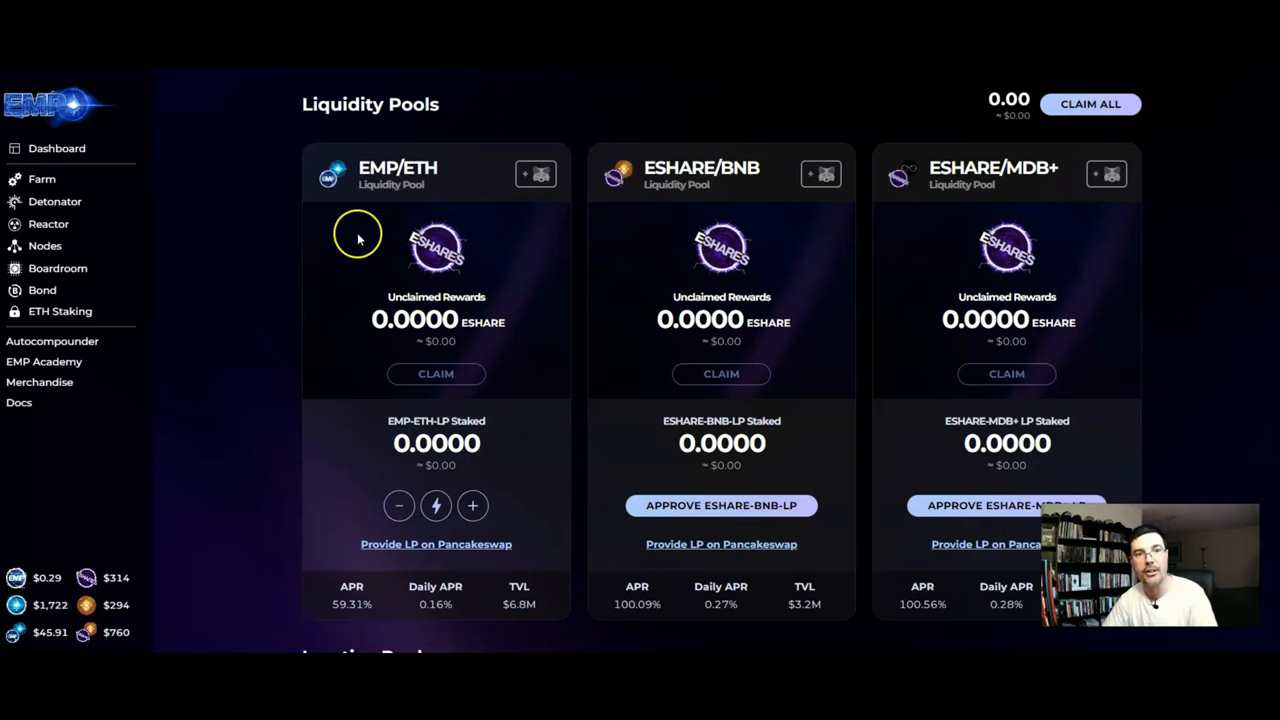
mouse_move(447, 462)
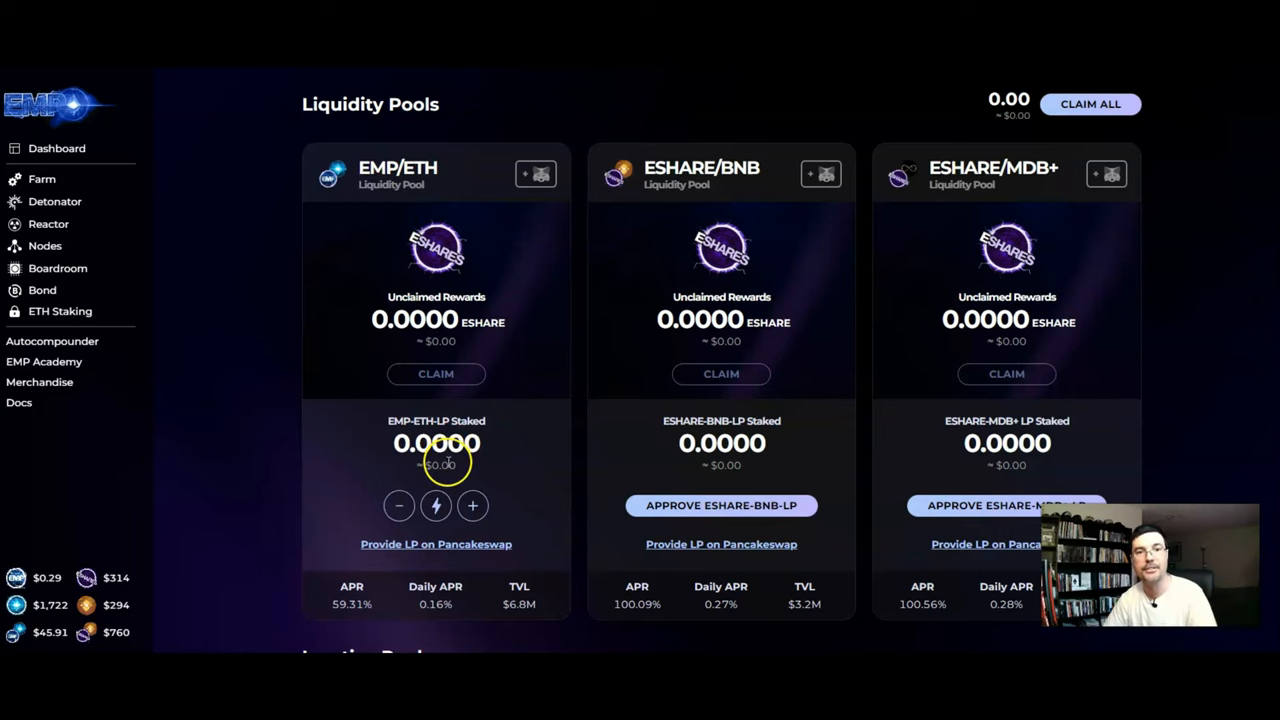
scroll(down, 3)
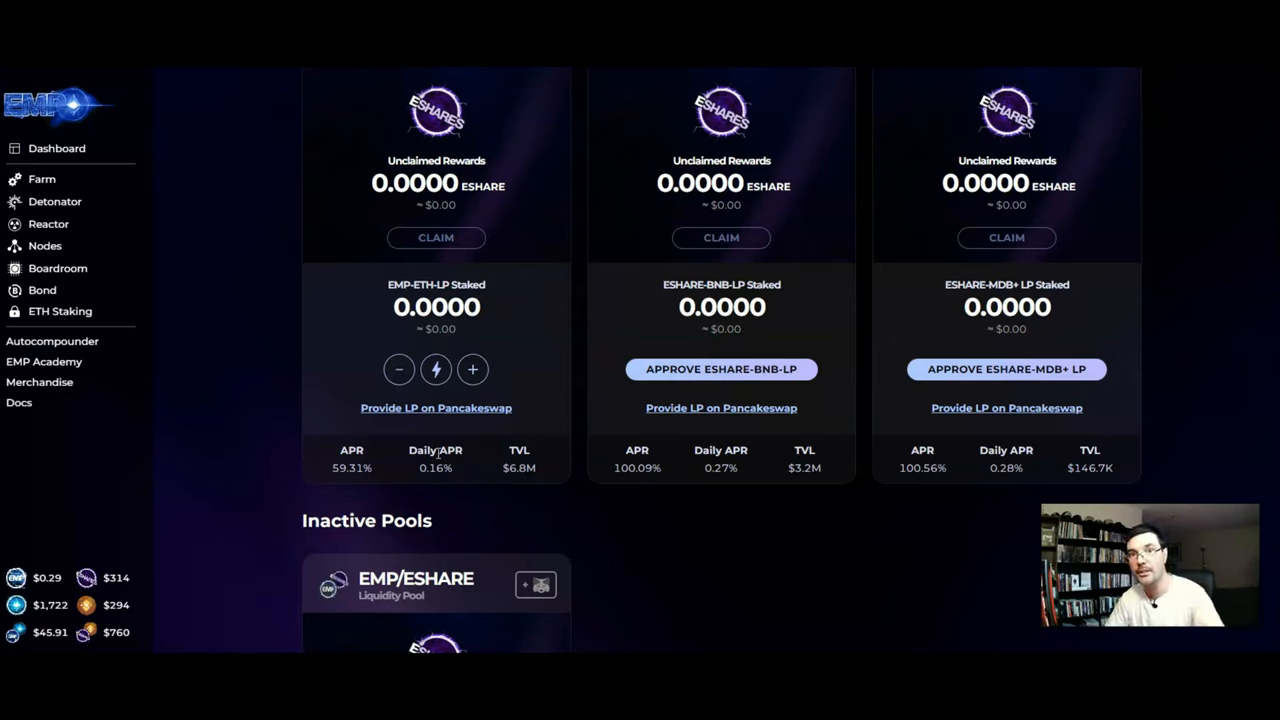
mouse_move(438, 448)
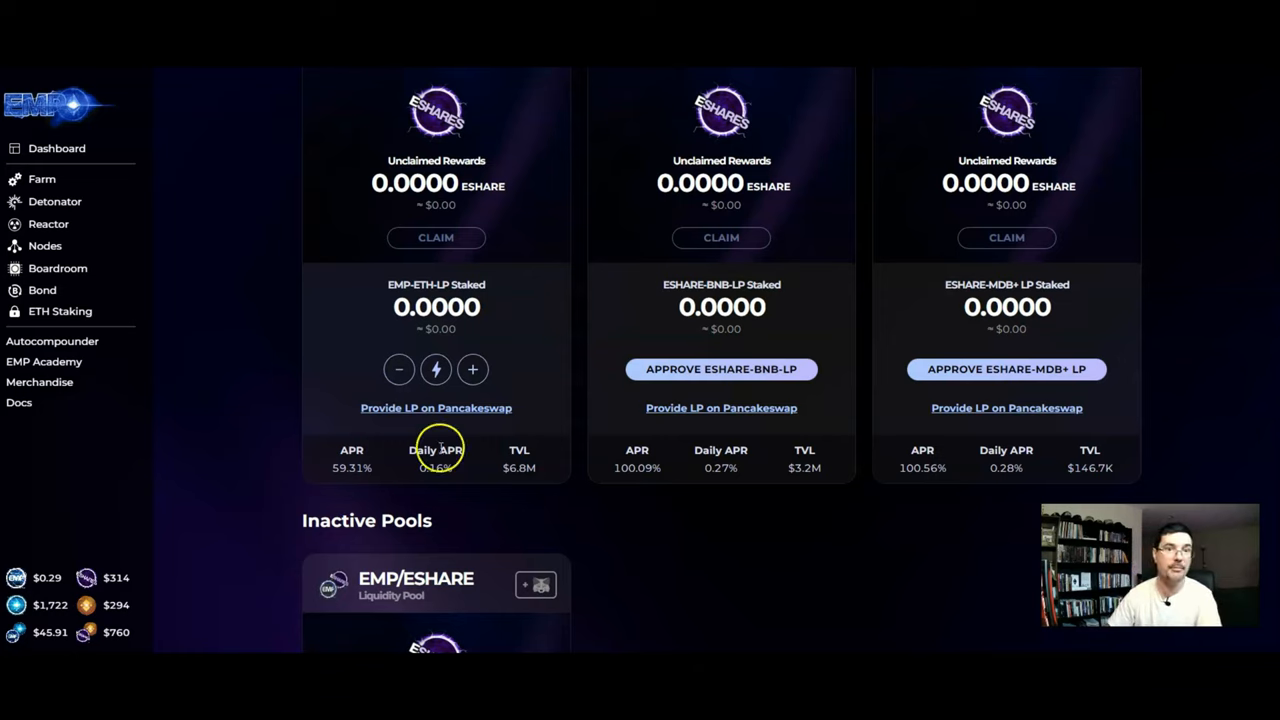
mouse_move(436, 369)
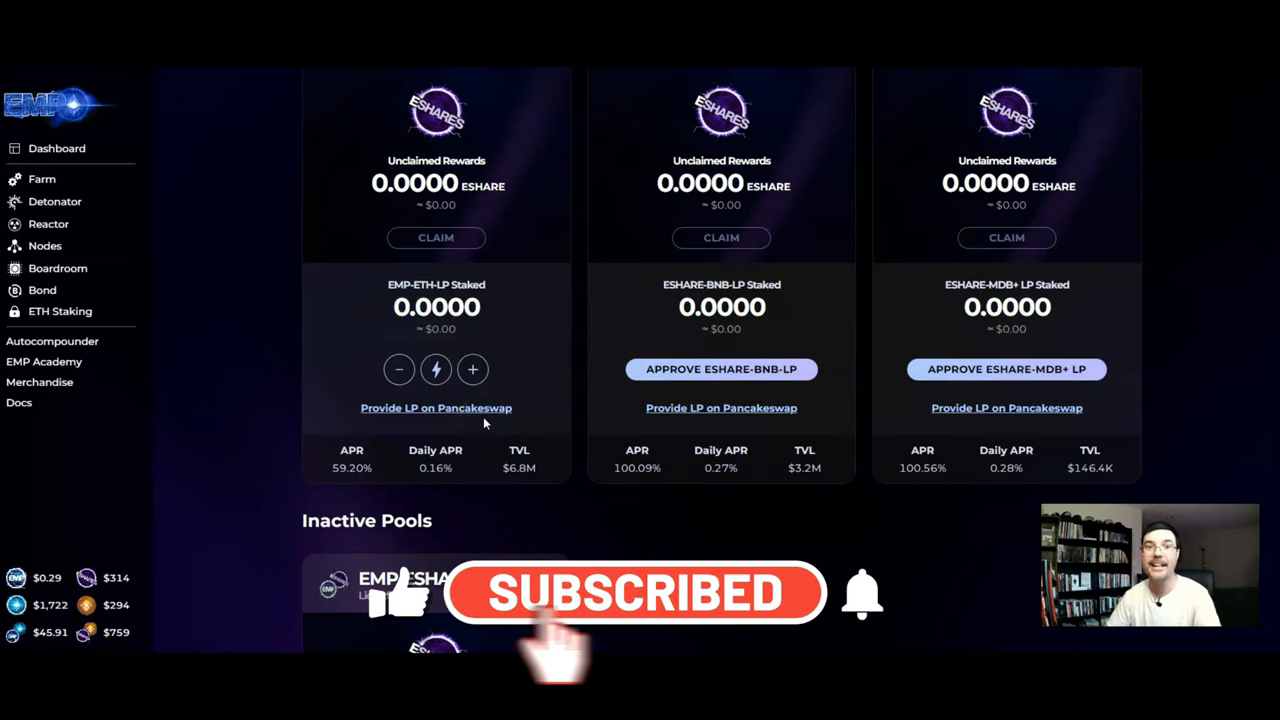
mouse_move(473, 369)
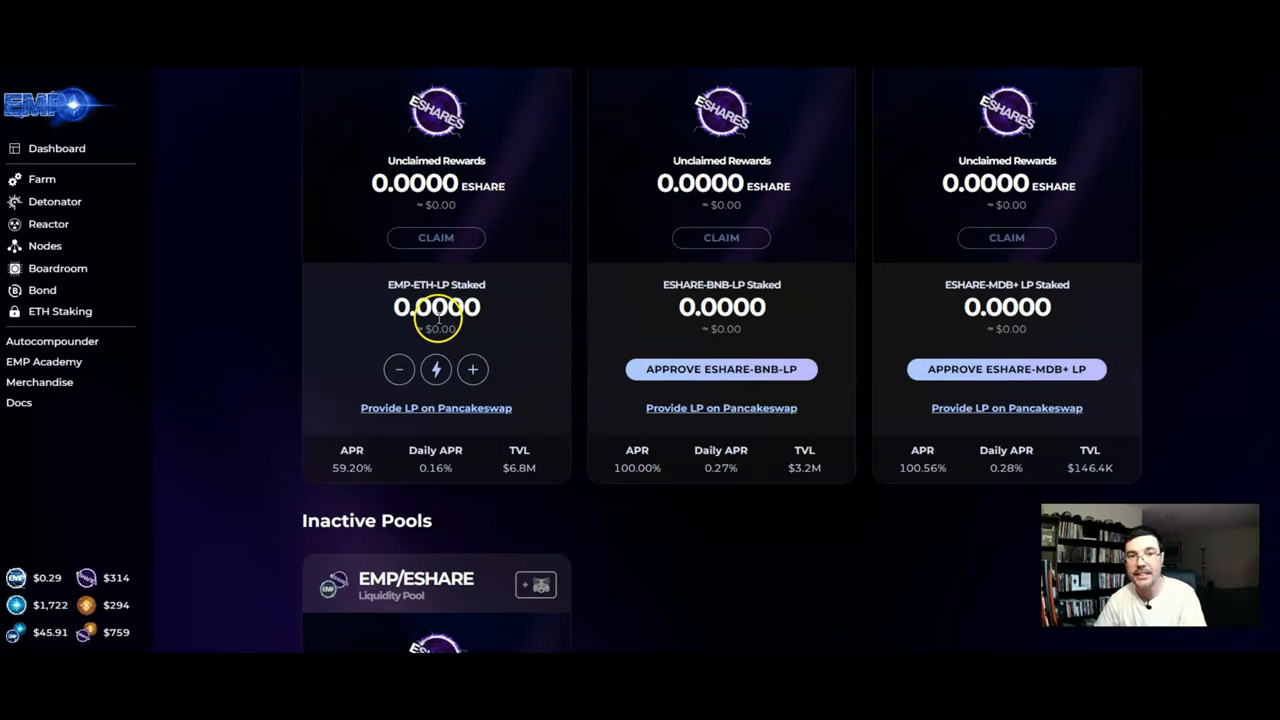
mouse_move(395, 202)
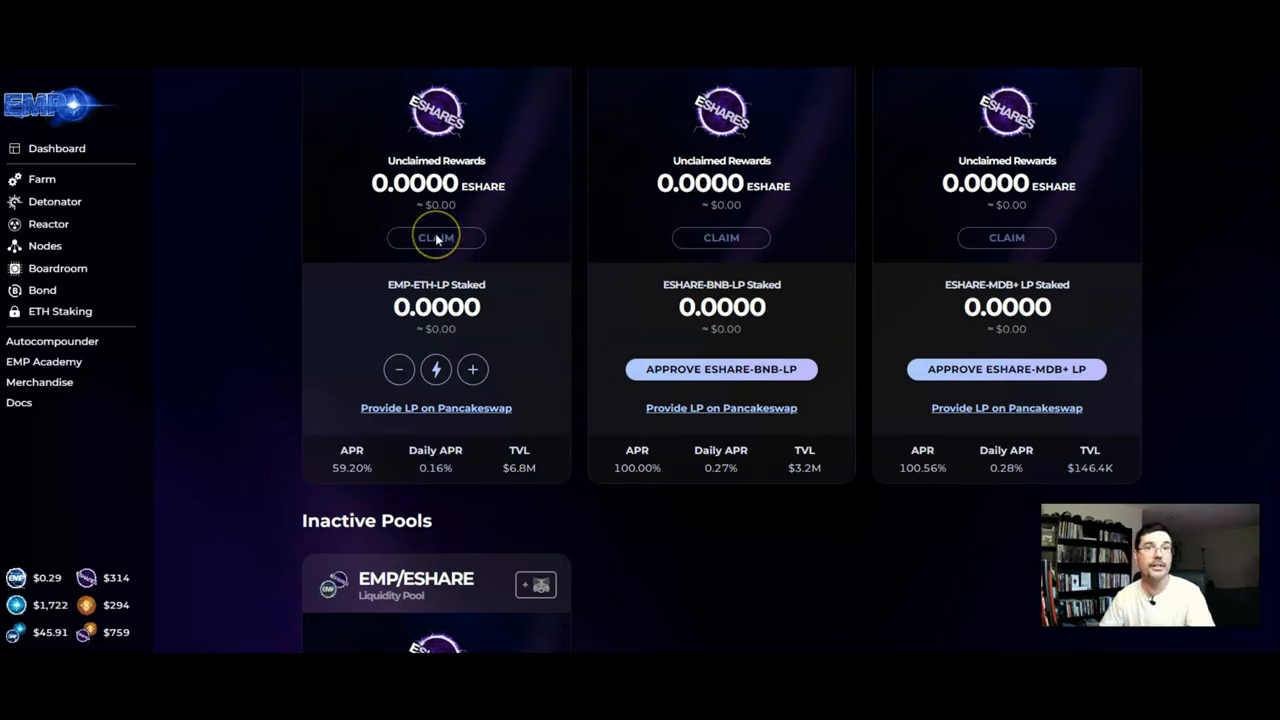
scroll(up, 3)
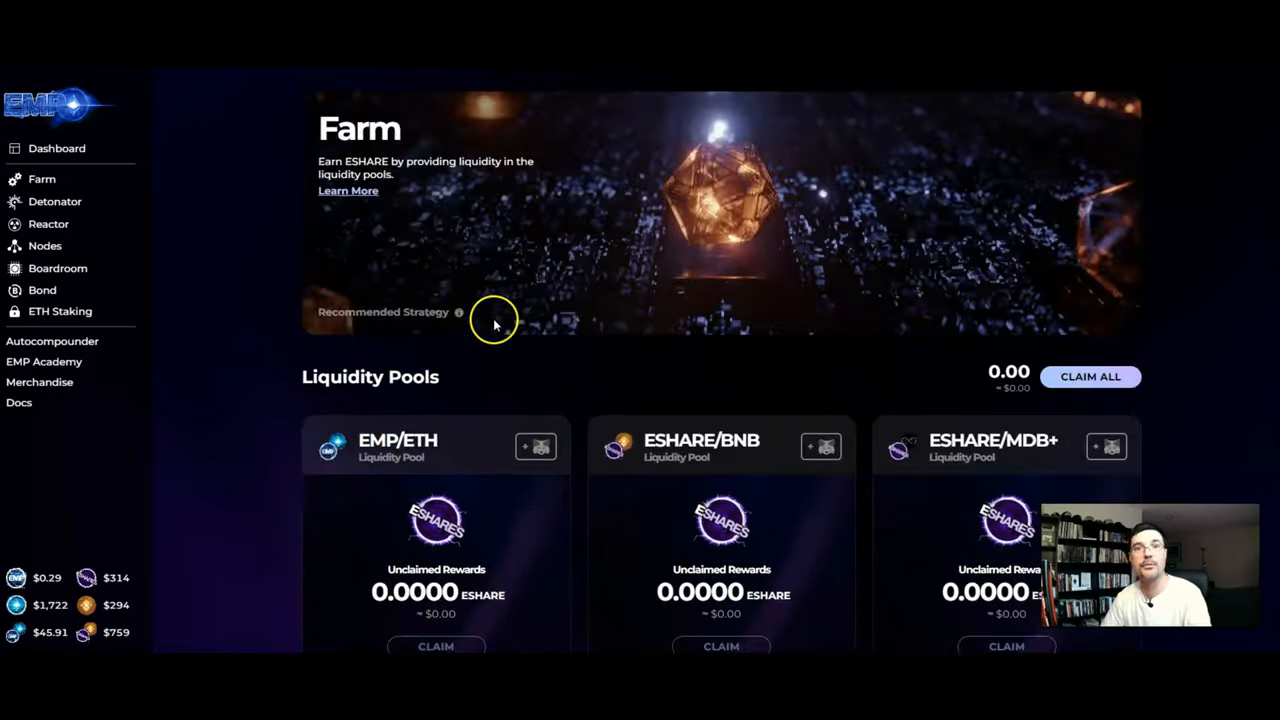